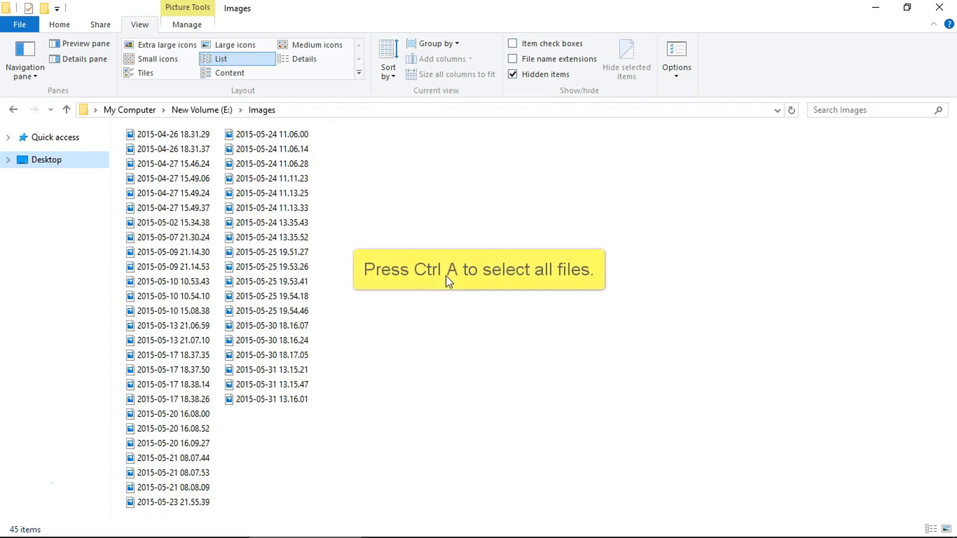
Step: Select every image file in the Images folder with Ctrl+A
key(ctrl+a)
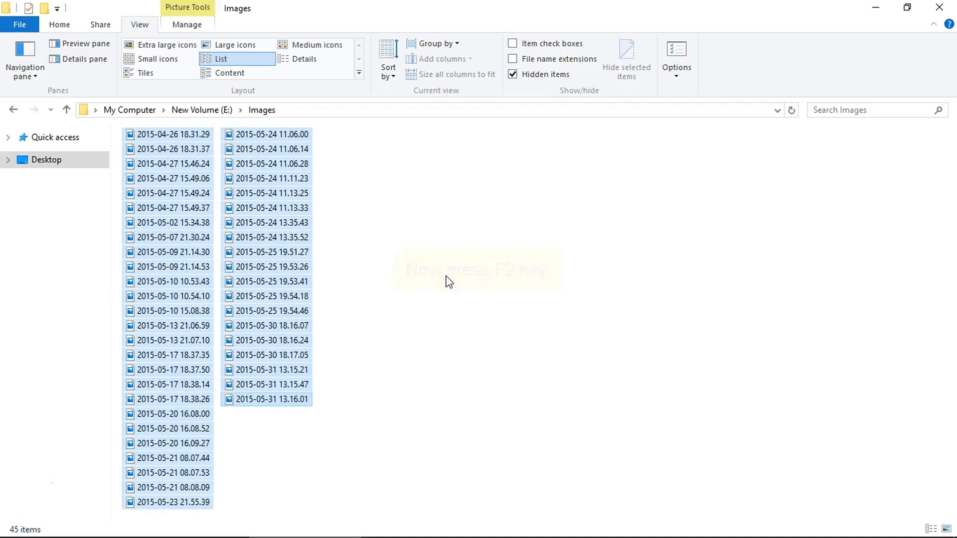
key(ctrl+a)
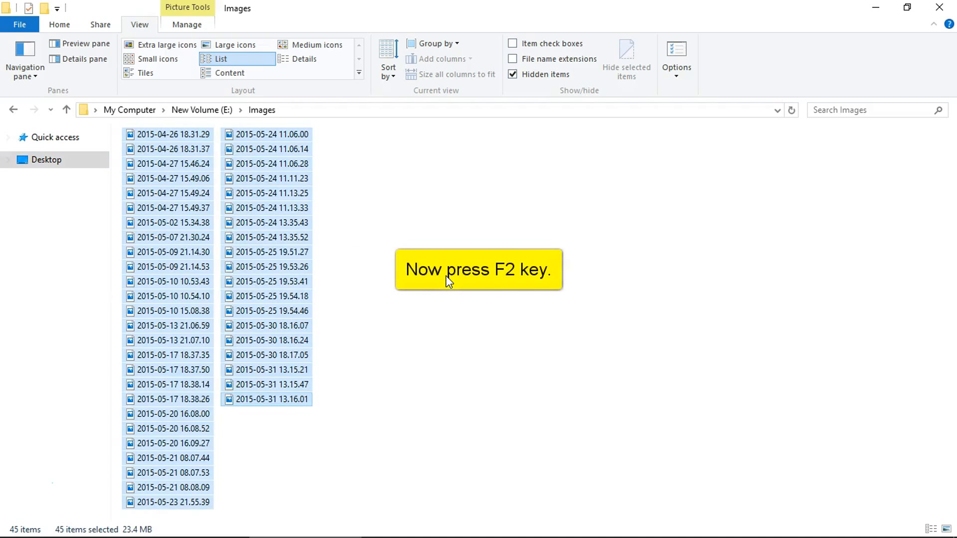
Step: Enter rename mode (F2) and replace the name with 'photo' for the selected images
key(f2)
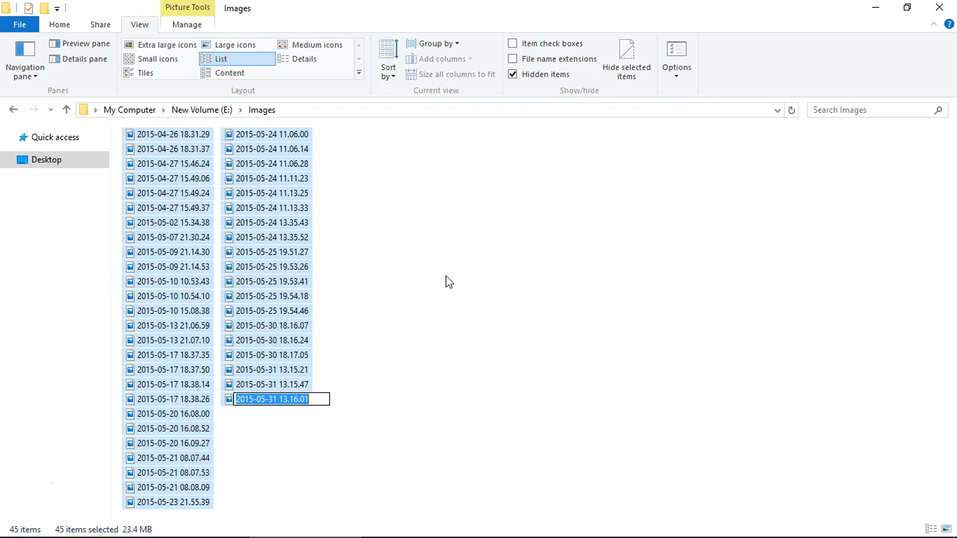
text(imag)
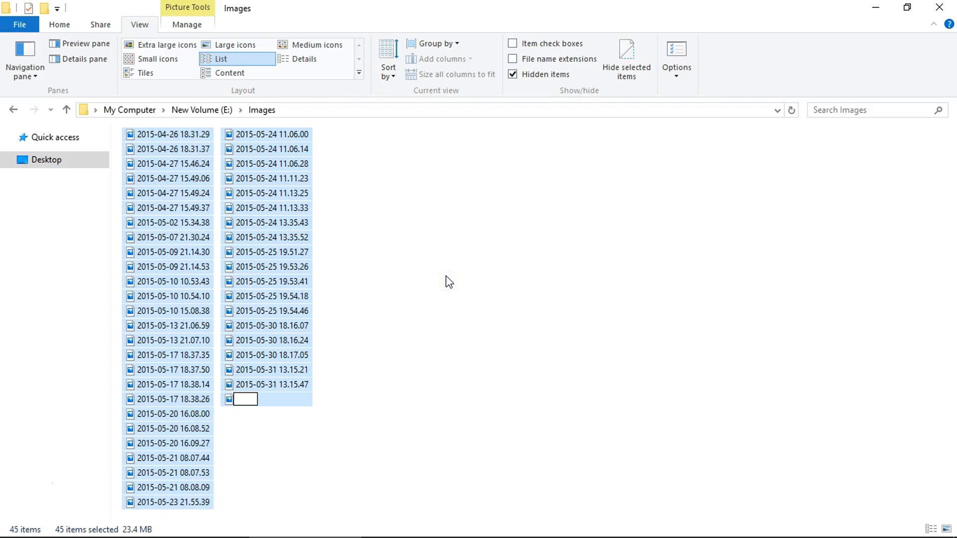
text(phot)
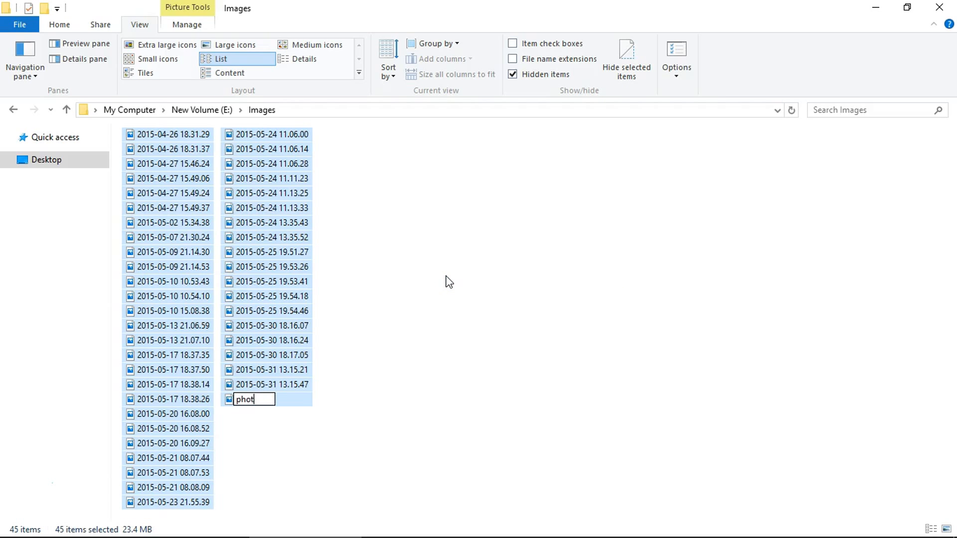
text(o)
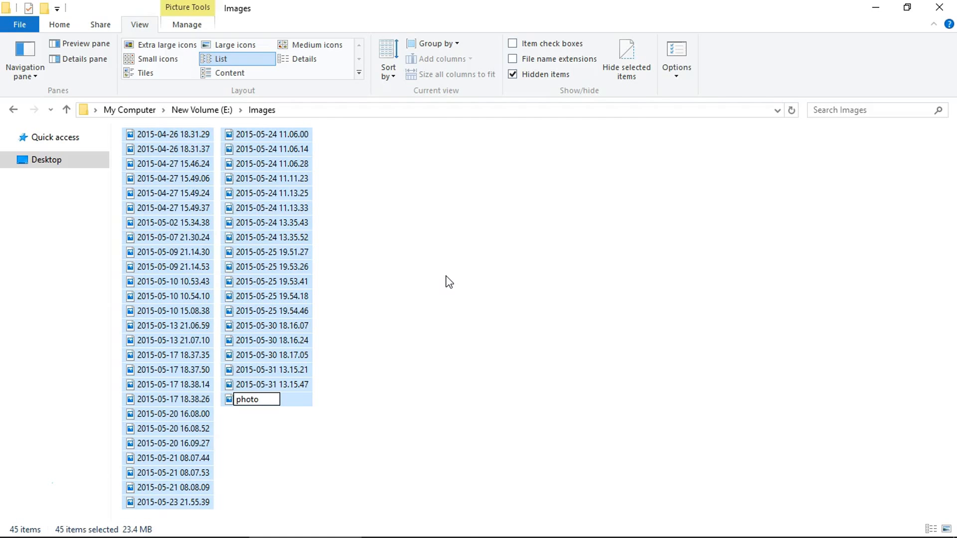
Step: Confirm the rename so the files become photo (1) through photo (45)
key(Enter)
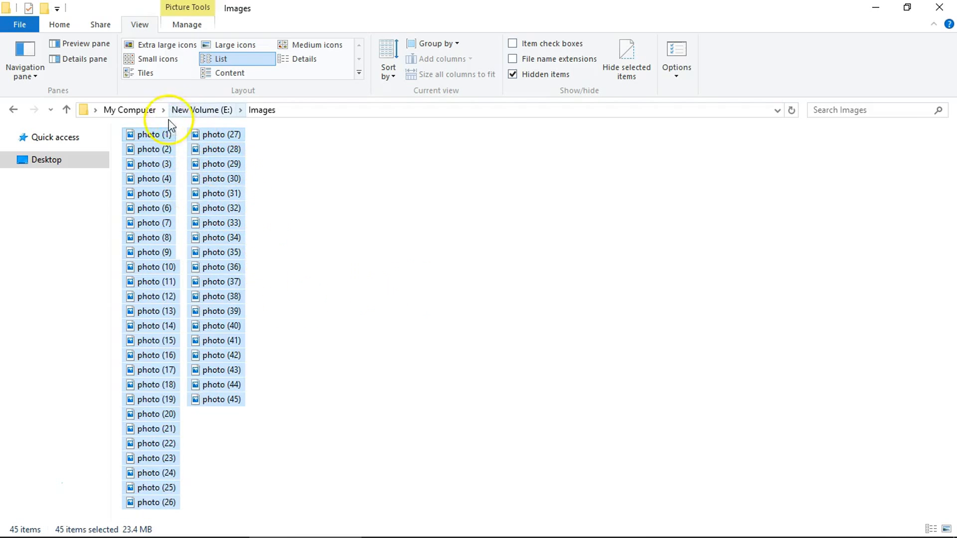
mouse_move(169, 204)
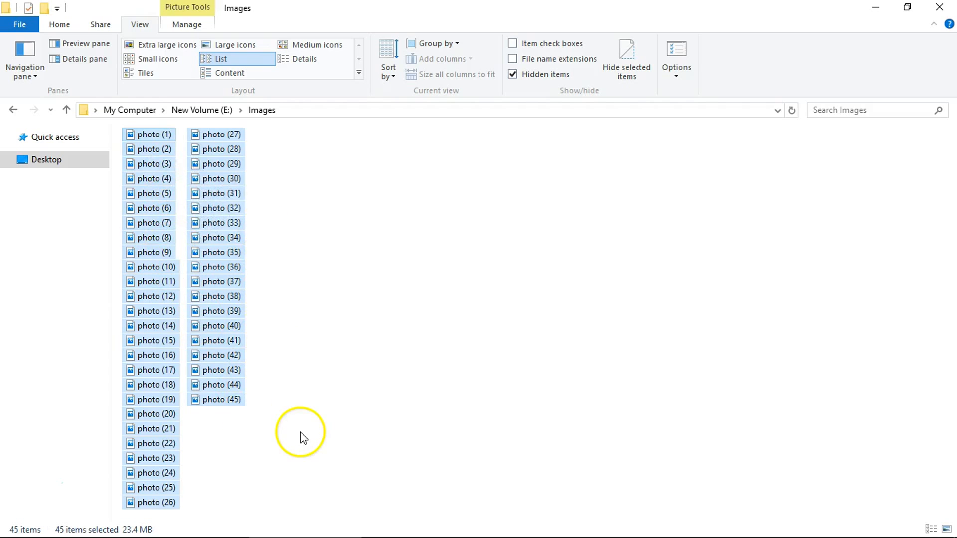
mouse_move(296, 420)
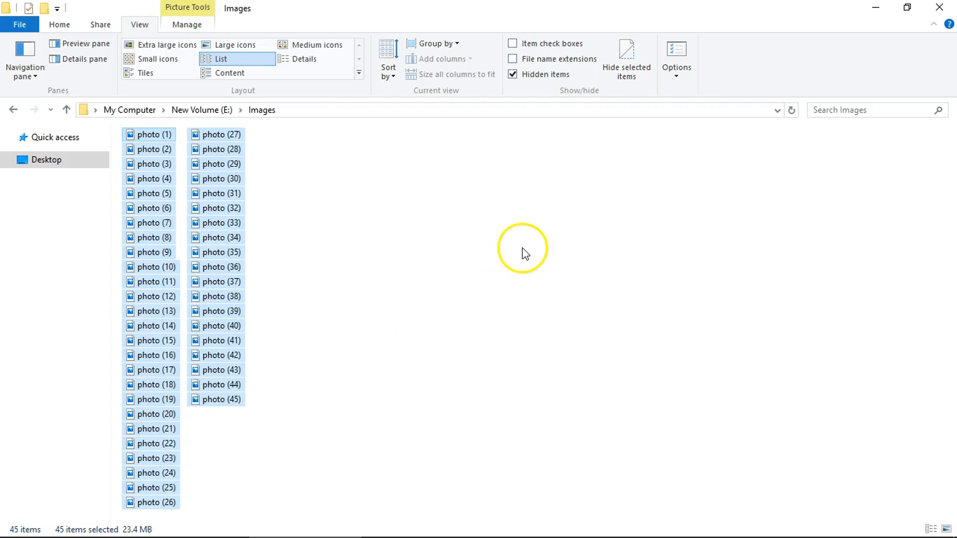
mouse_move(288, 460)
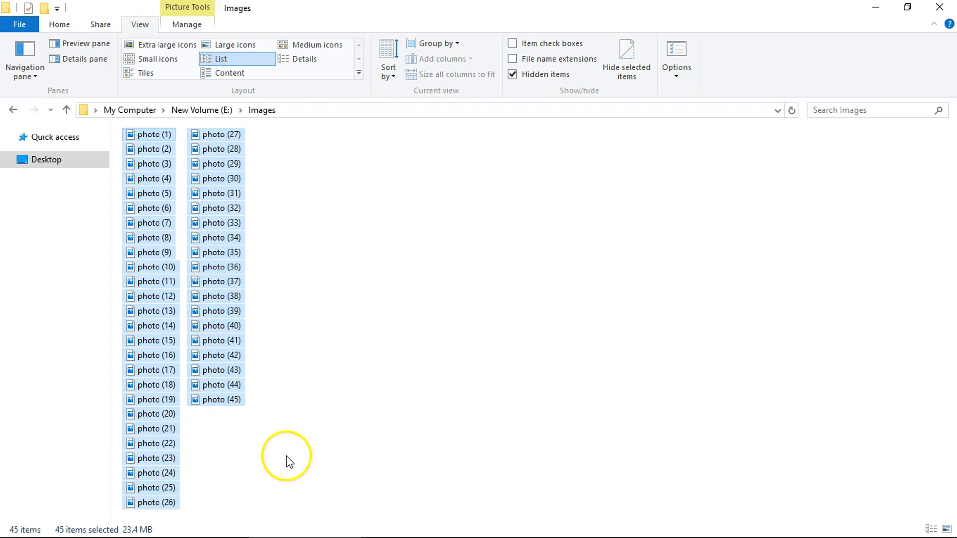